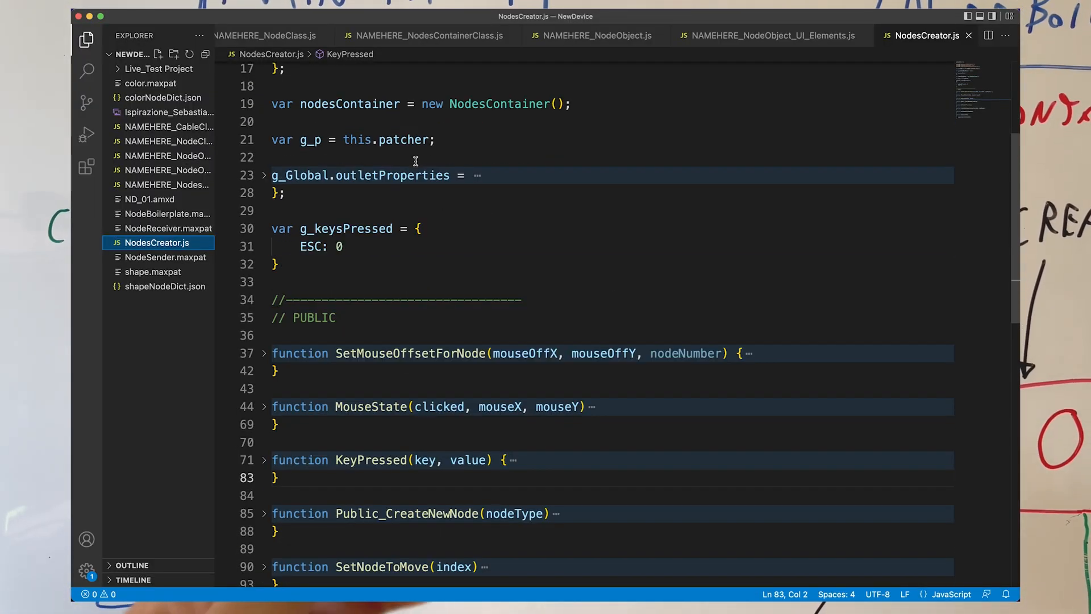
Step: Scroll down through NodesCreator.js before moving to the Cable class
scroll(down, 3)
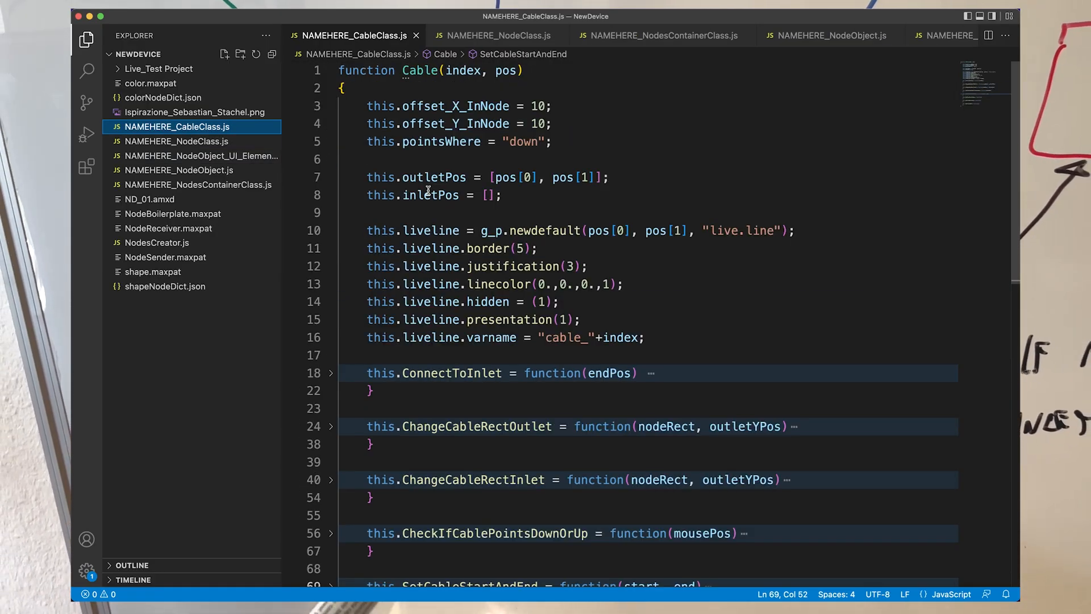
Step: Scroll further down the Cable class file before switching over to Max
scroll(down, 3)
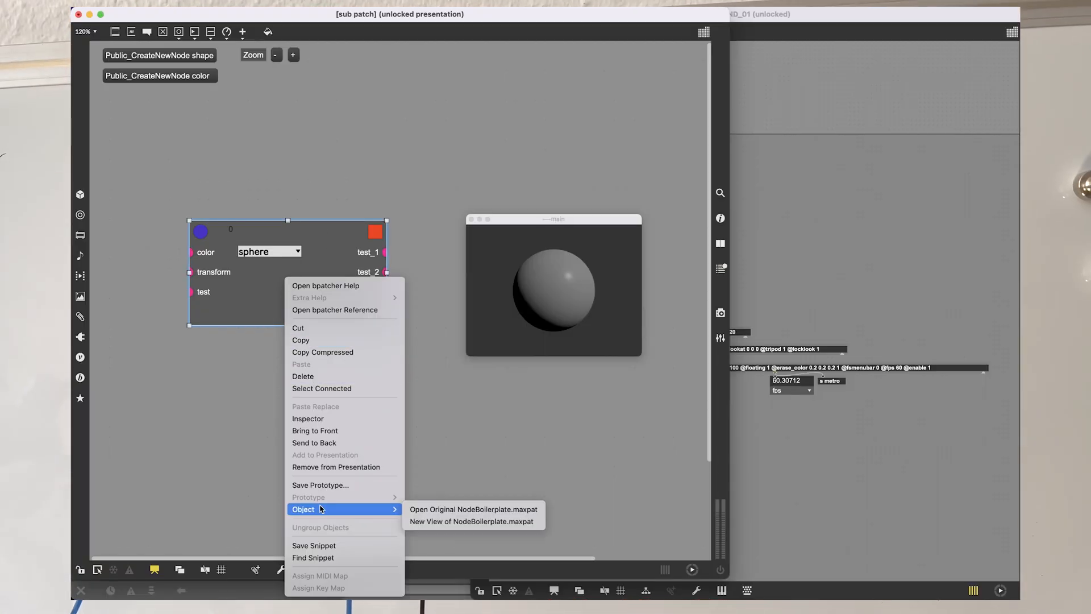
Step: Open a new view of NodeBoilerplate.maxpat, then the shapeNodeDict.json definition in VS Code
click(473, 509)
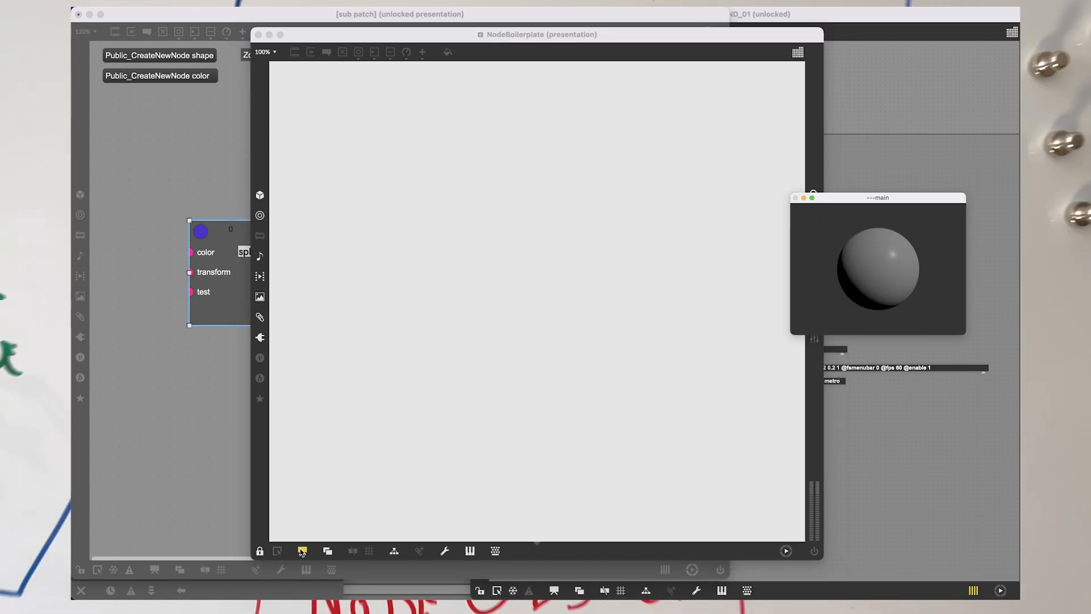
click(301, 550)
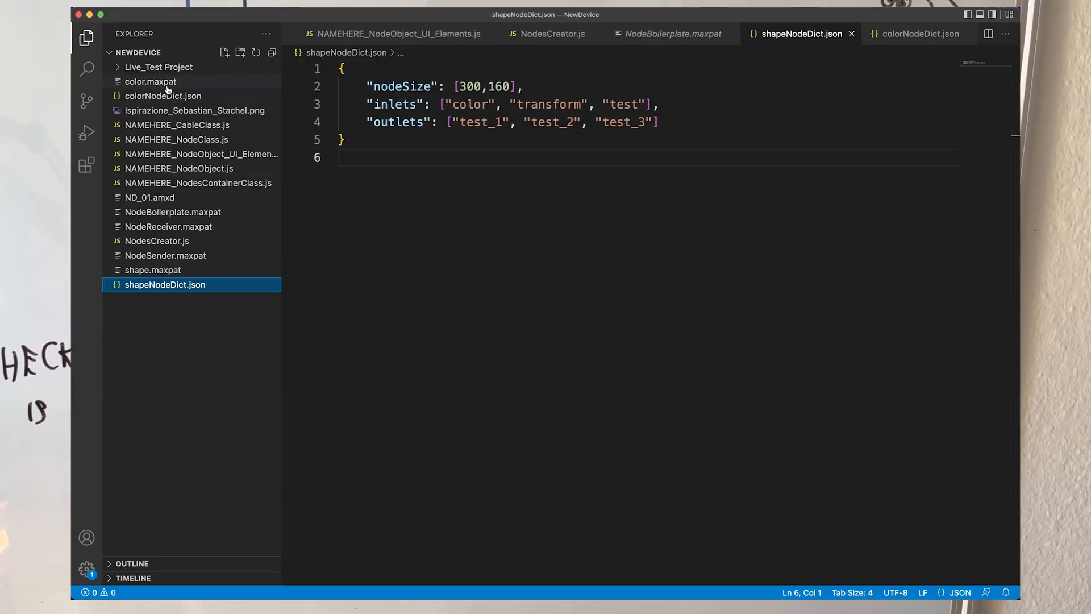
Step: Open colorNodeDict.json (160×160, null inlets, two outlets) and compare with shapeNodeDict.json
click(162, 95)
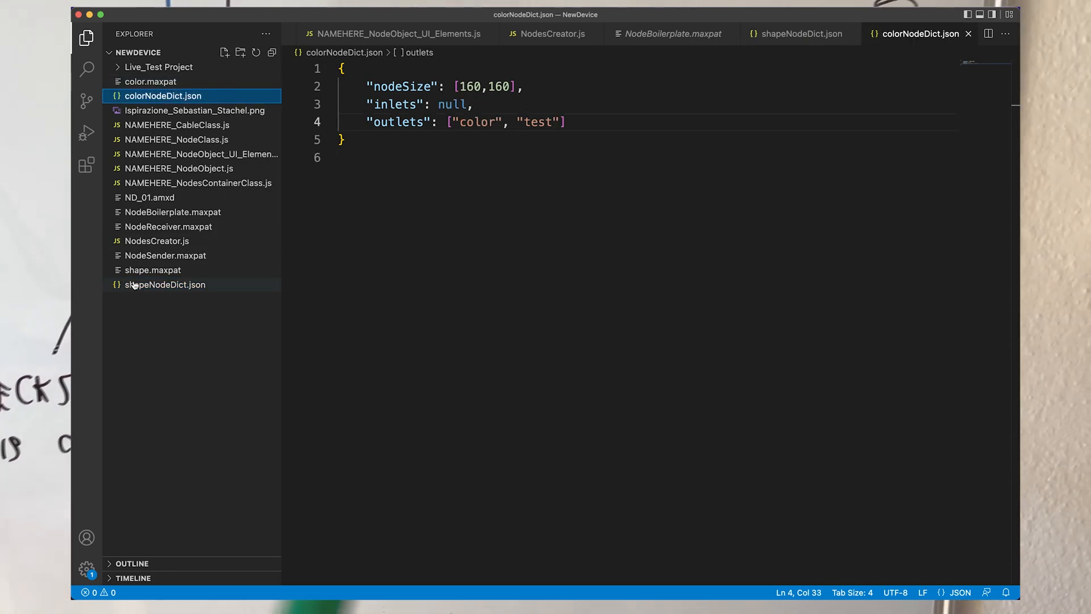
click(166, 284)
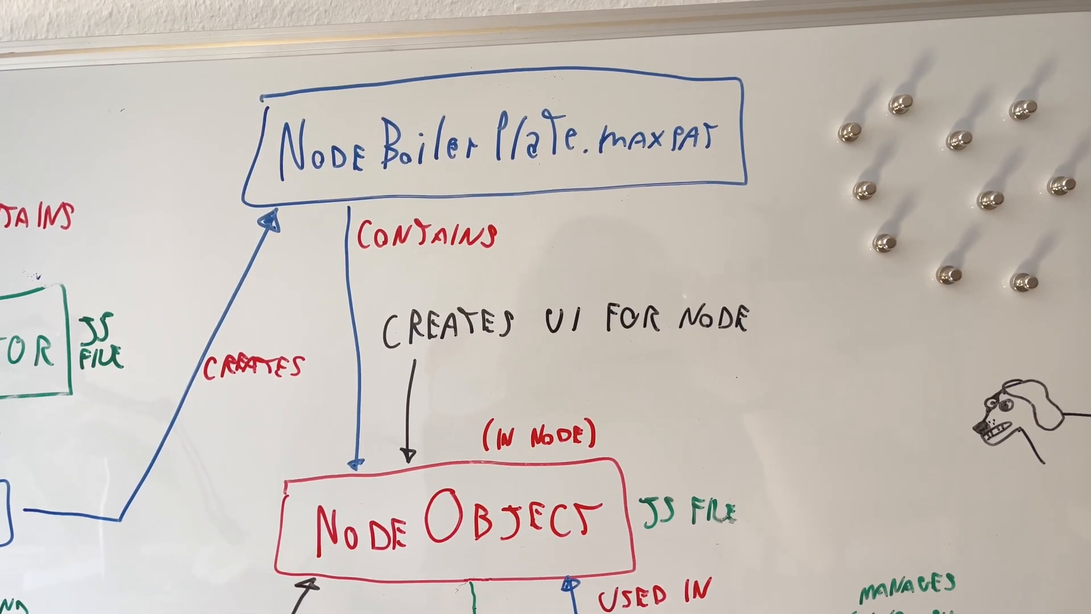
Step: Open a new view of NodeBoilerplate.maxpat from the shape node, then its embedded Shape patcher
right_click(418, 243)
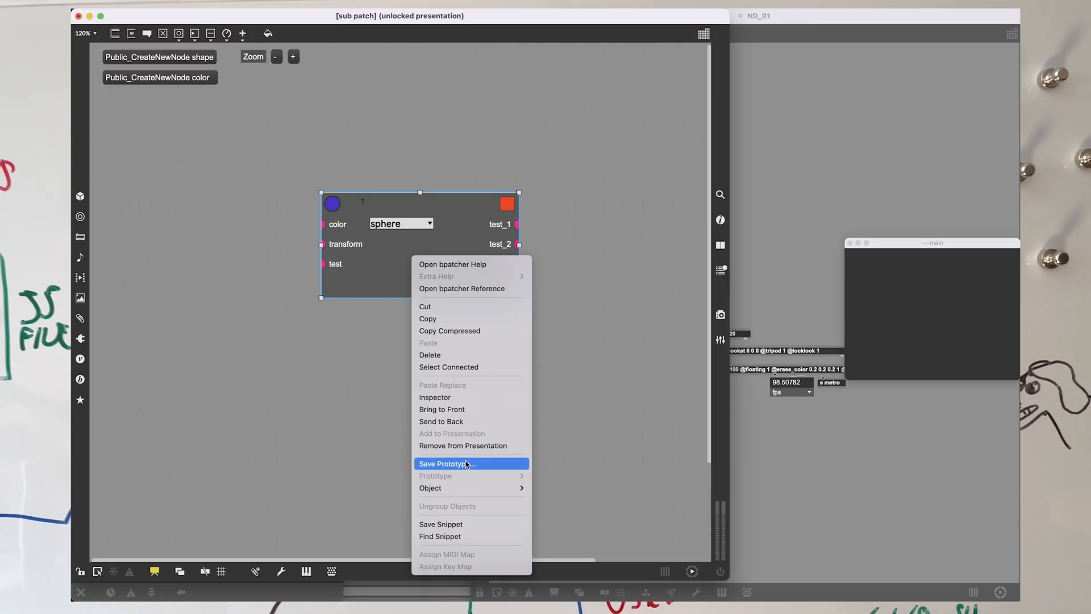
mouse_move(429, 488)
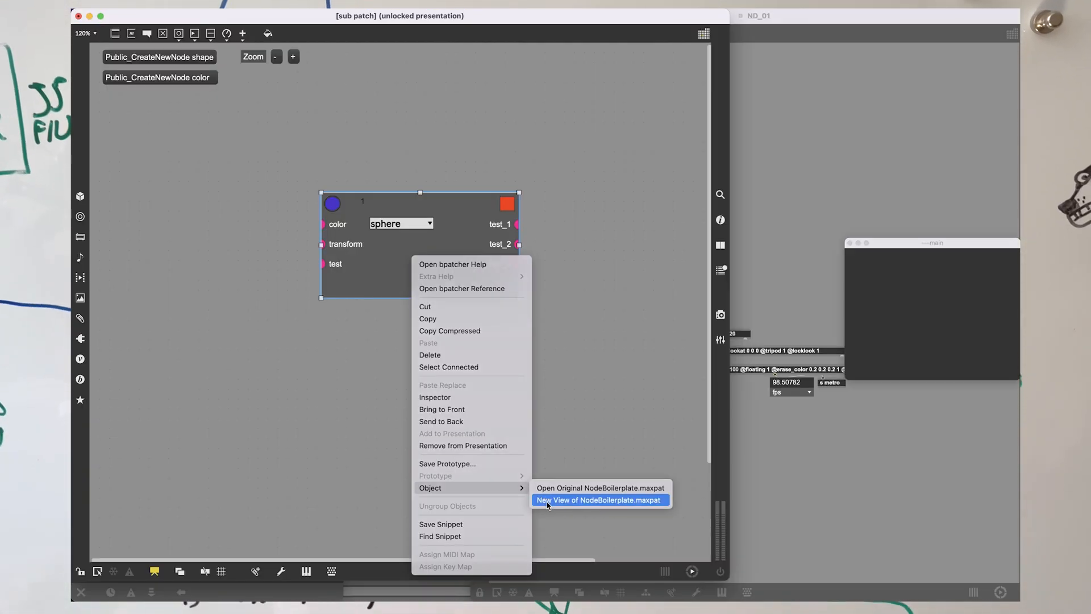
click(599, 500)
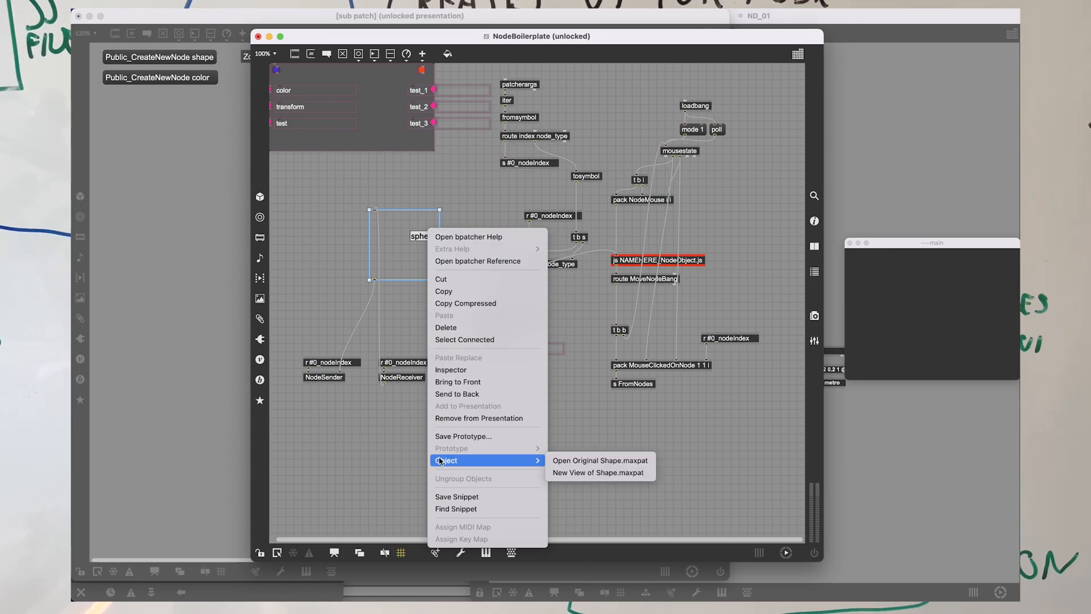
click(597, 473)
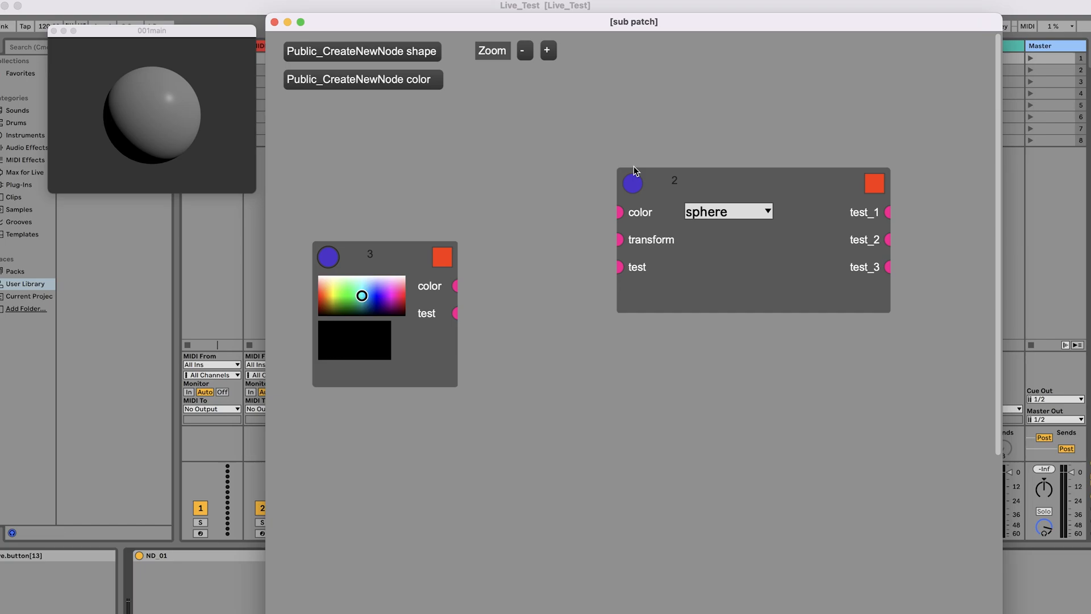
Step: Drag the shape node down by its header so it sits level with the color node
drag(632, 183, 623, 262)
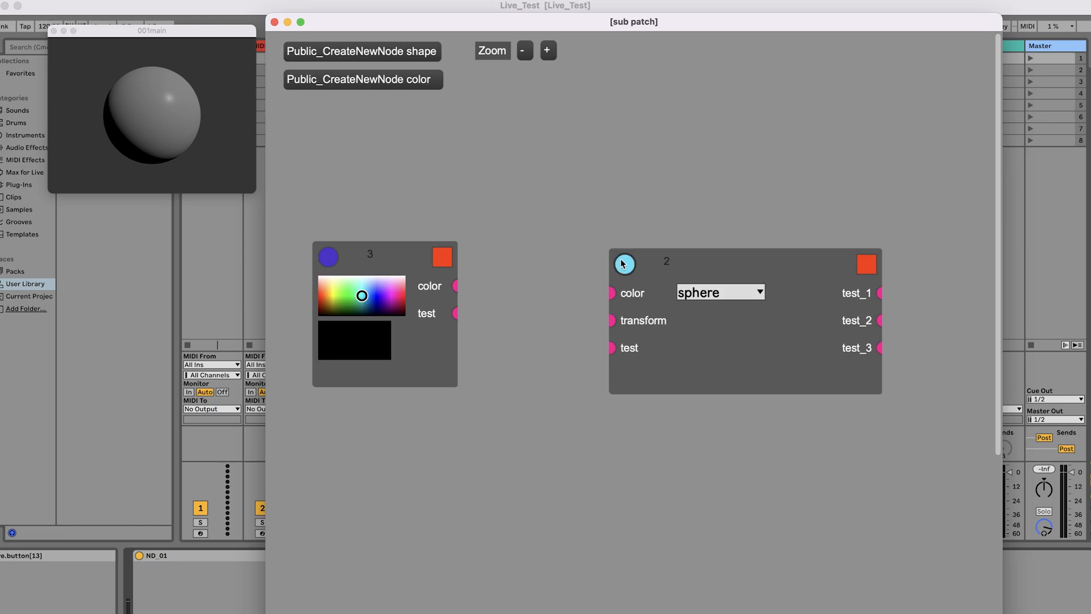